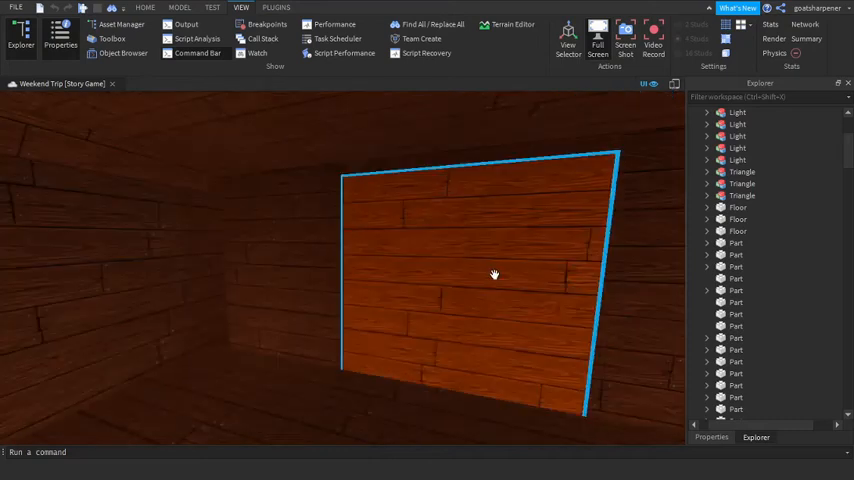
- Pull the camera back from inside the wooden room to an overview of the house and glass enclosure
{"action": "left_click_drag", "start_coordinate": [494, 274], "coordinate": [364, 294]}
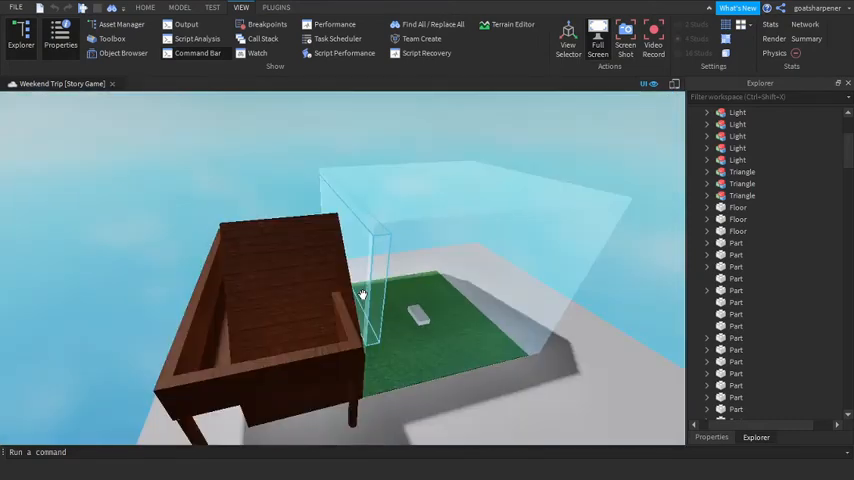